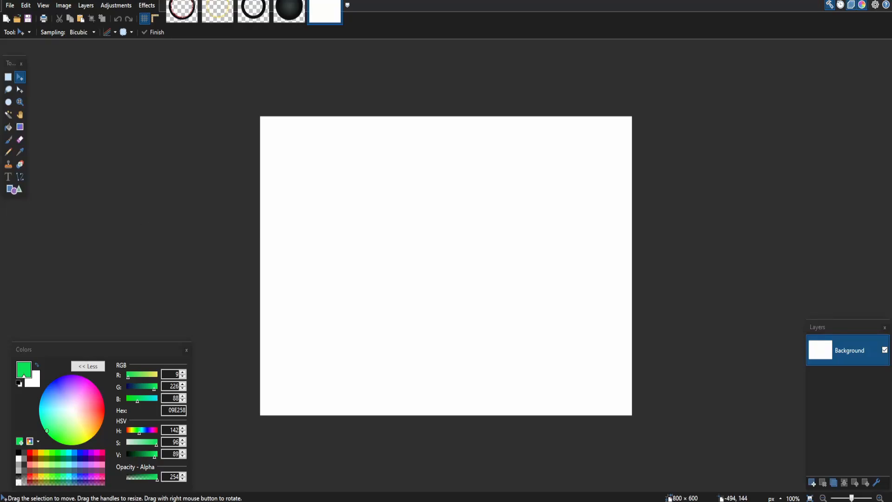
mouse_move(393, 221)
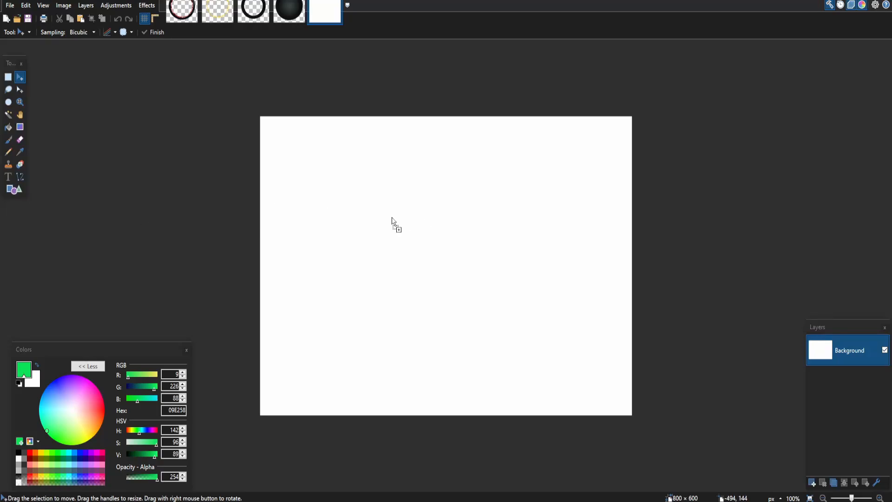
mouse_move(296, 214)
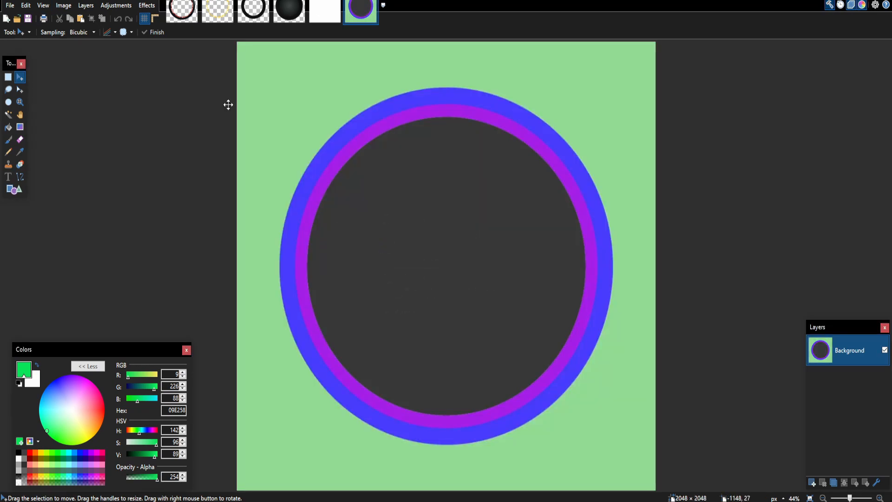
mouse_move(230, 251)
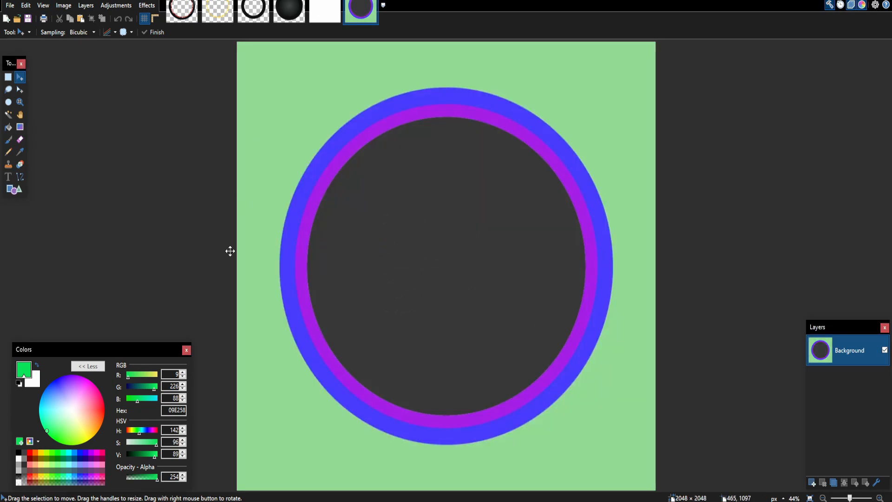
mouse_move(502, 289)
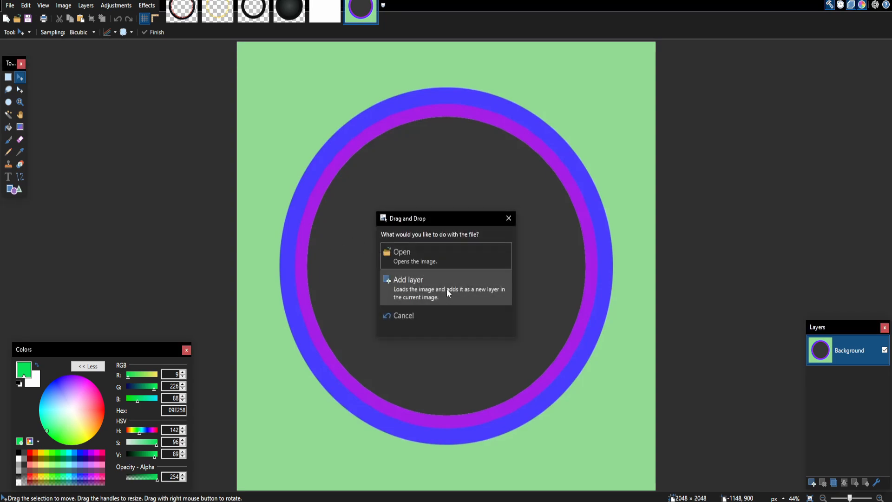
mouse_move(439, 287)
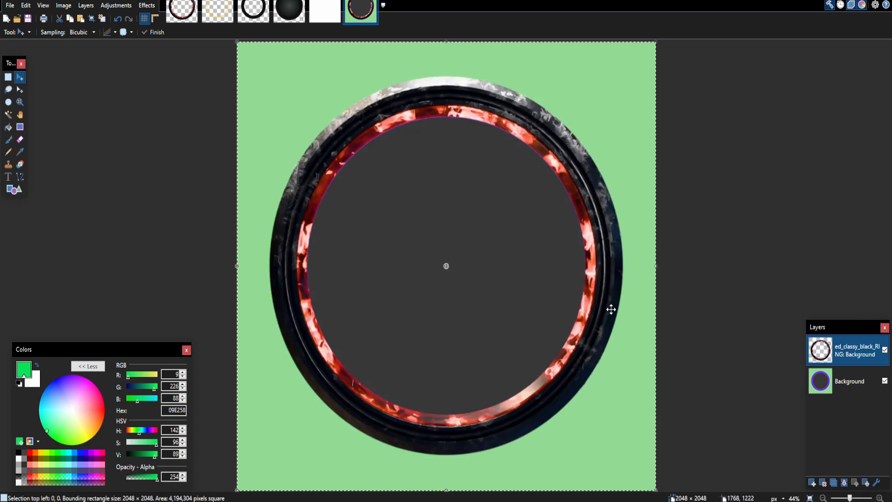
mouse_move(431, 214)
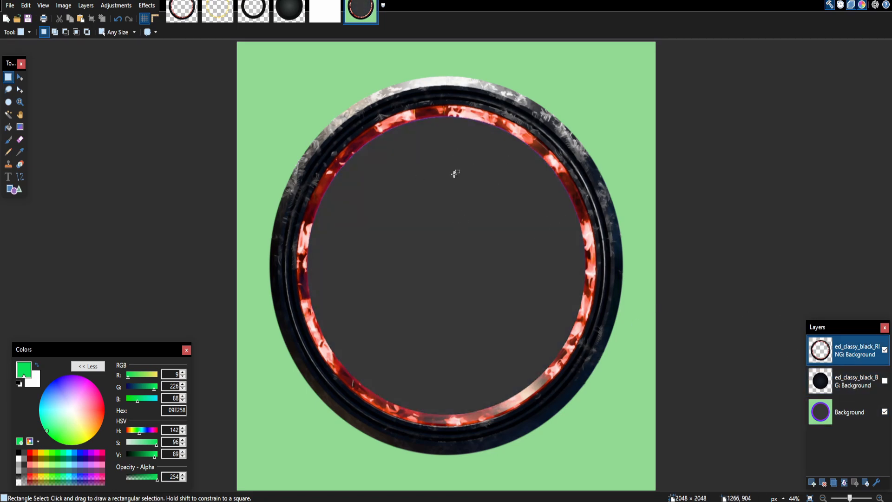
mouse_move(588, 226)
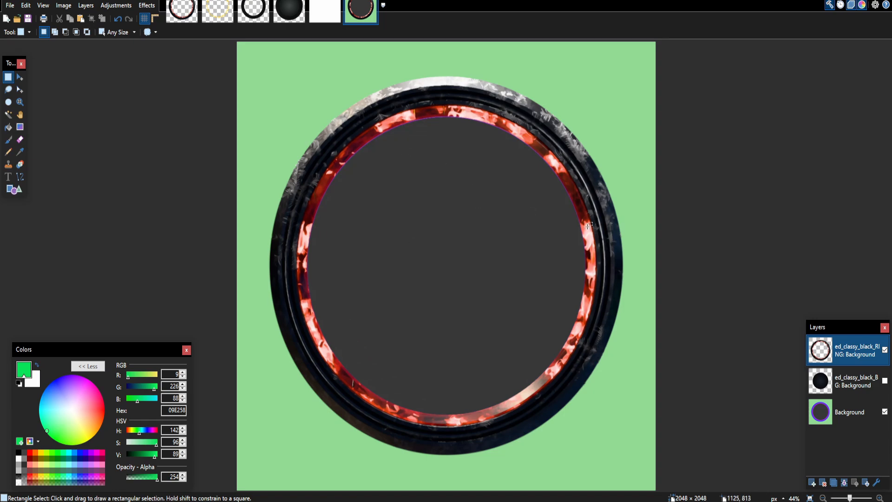
mouse_move(541, 179)
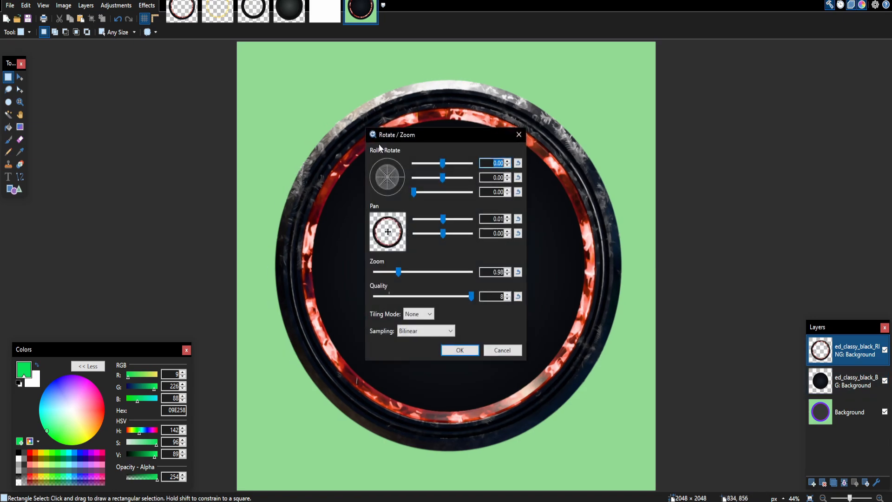
Adjust the Rotate/Zoom slider to about 1.00 so the ring lines up with the template rings, and apply it
left_click_drag(398, 272, 374, 272)
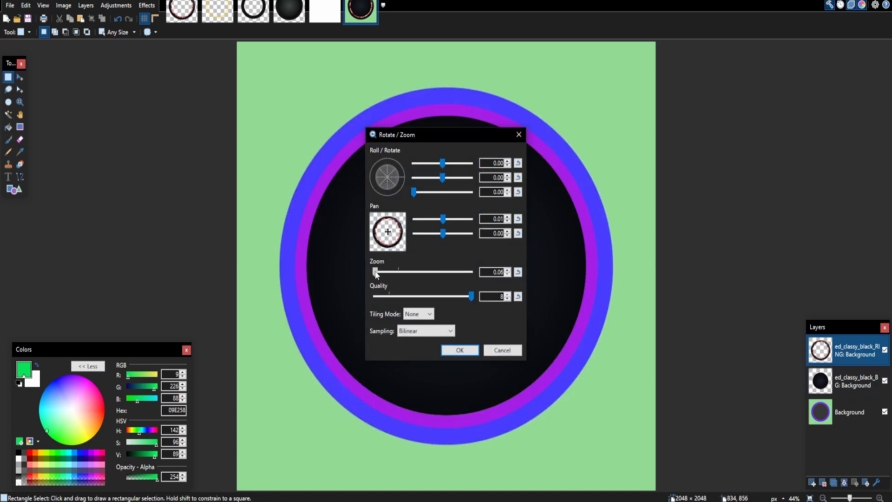
left_click_drag(374, 272, 400, 272)
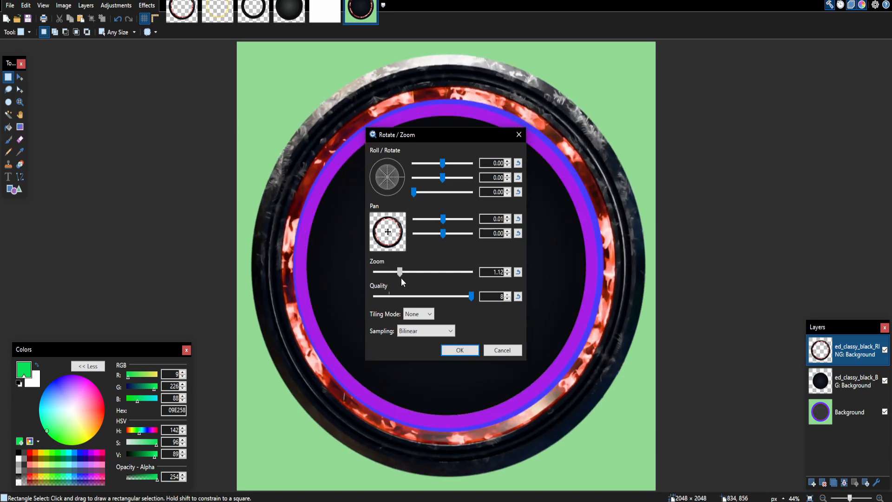
left_click_drag(399, 272, 399, 272)
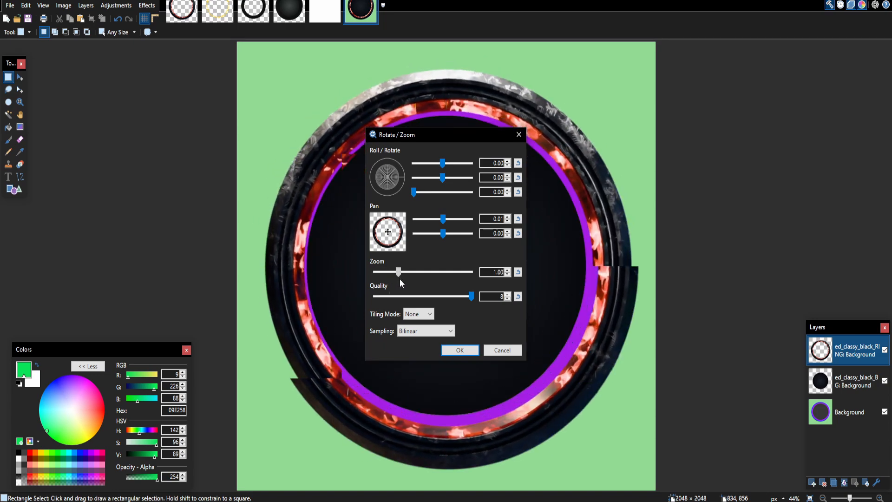
left_click(458, 349)
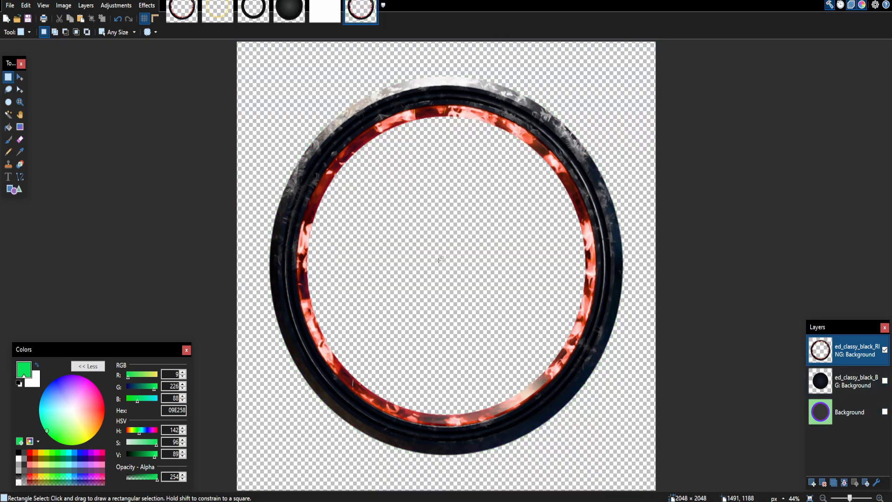
mouse_move(720, 304)
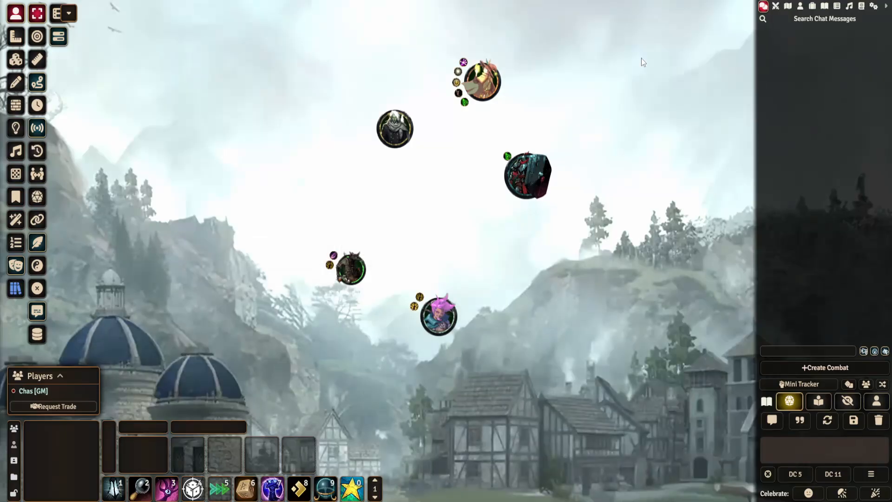
mouse_move(873, 7)
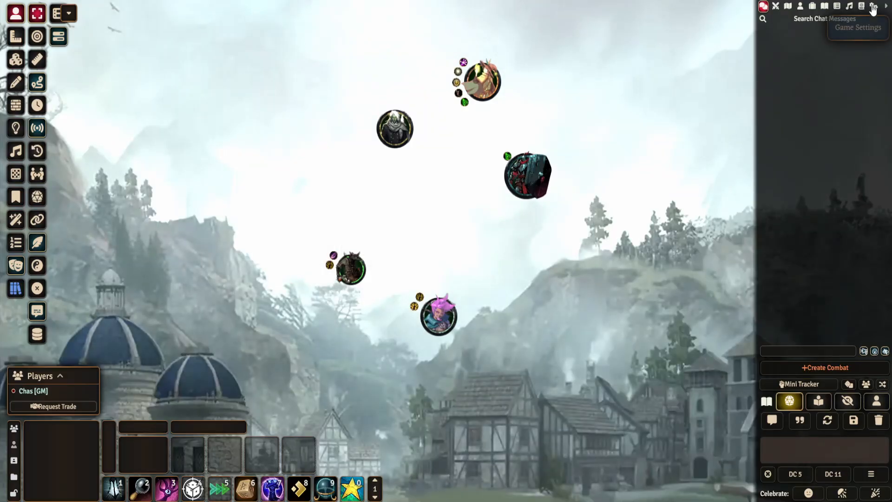
Reach Configure Settings from the Game Settings sidebar to get to the SETT module settings
left_click(871, 6)
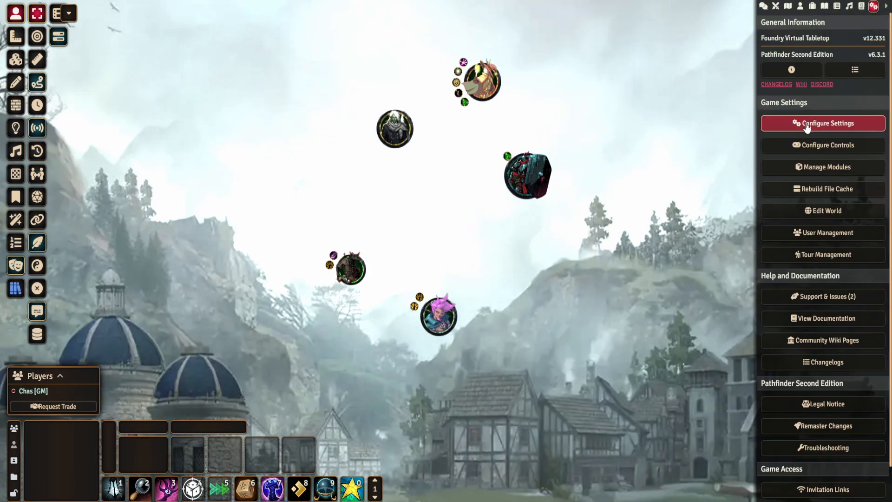
left_click(823, 123)
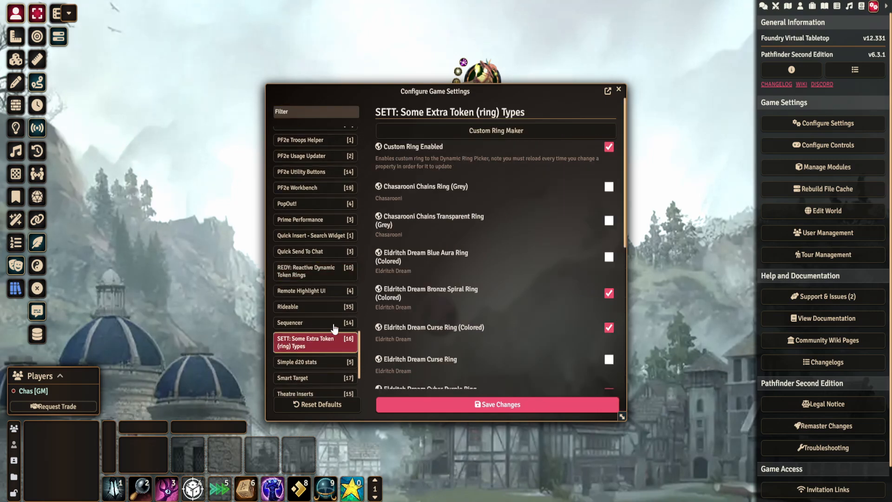
mouse_move(335, 347)
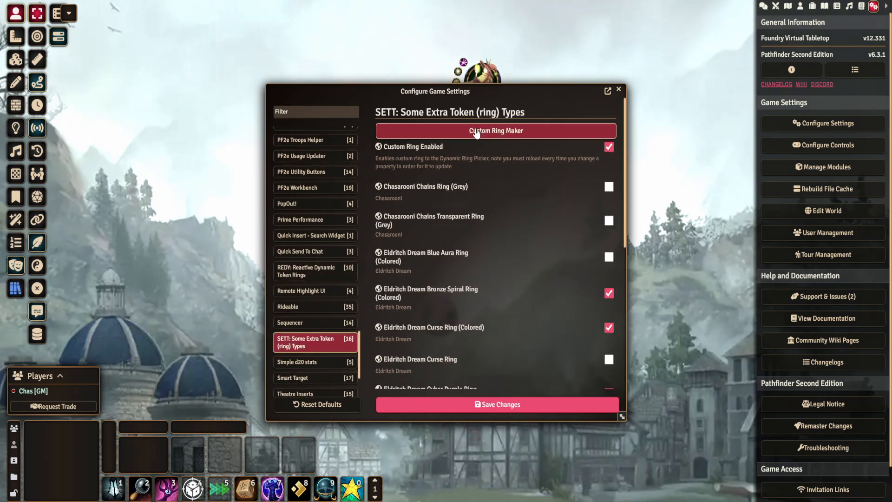
Load the ring image into the custom ring maker with 80% quality and start picking the ring's recolour shade
left_click(496, 130)
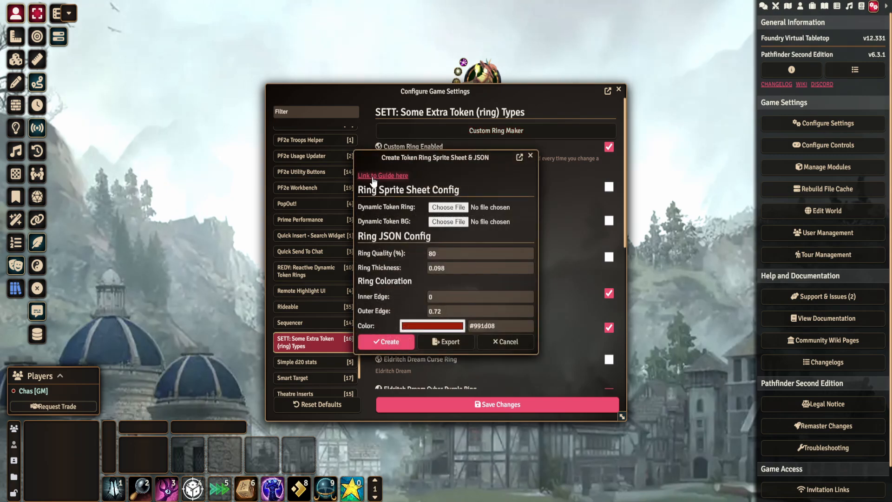
mouse_move(402, 176)
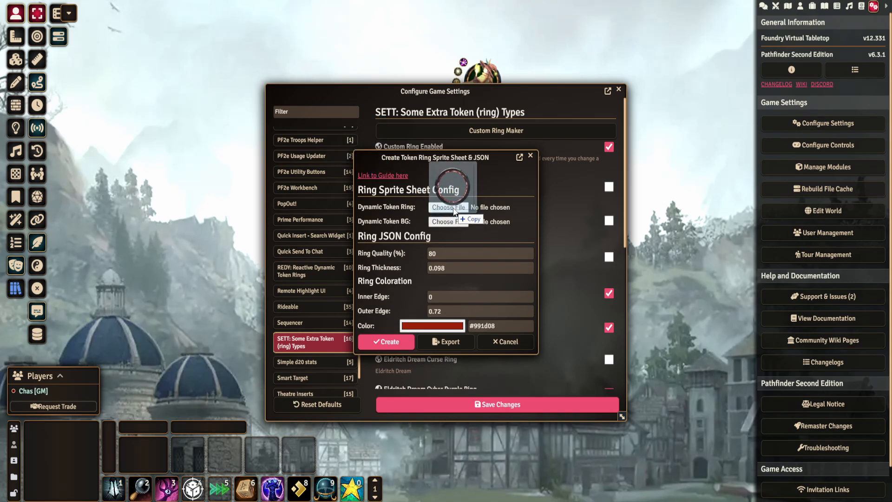
left_click(449, 207)
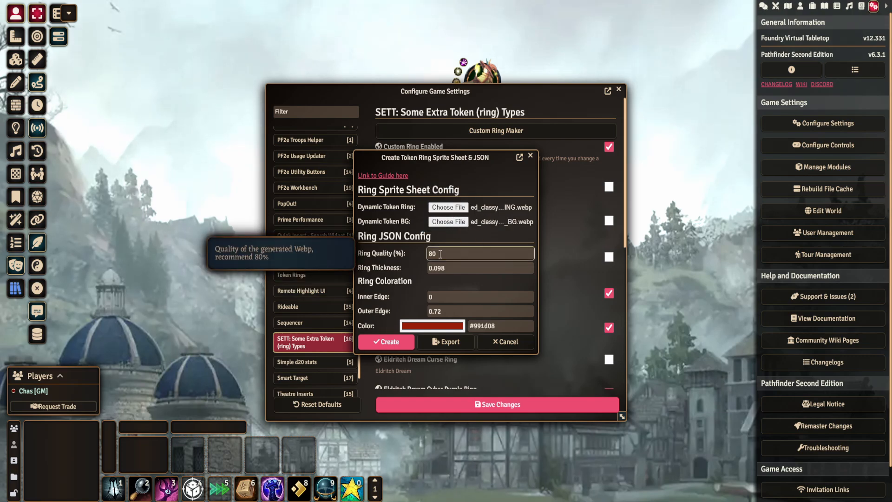
mouse_move(375, 256)
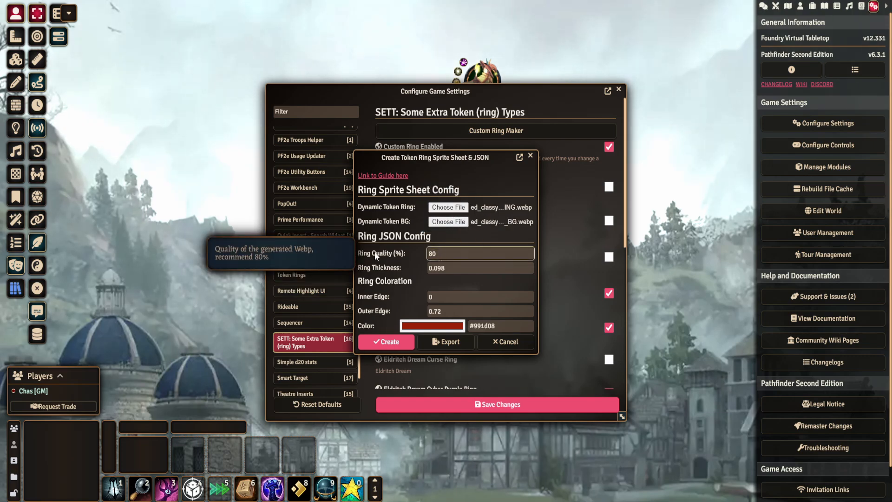
mouse_move(391, 271)
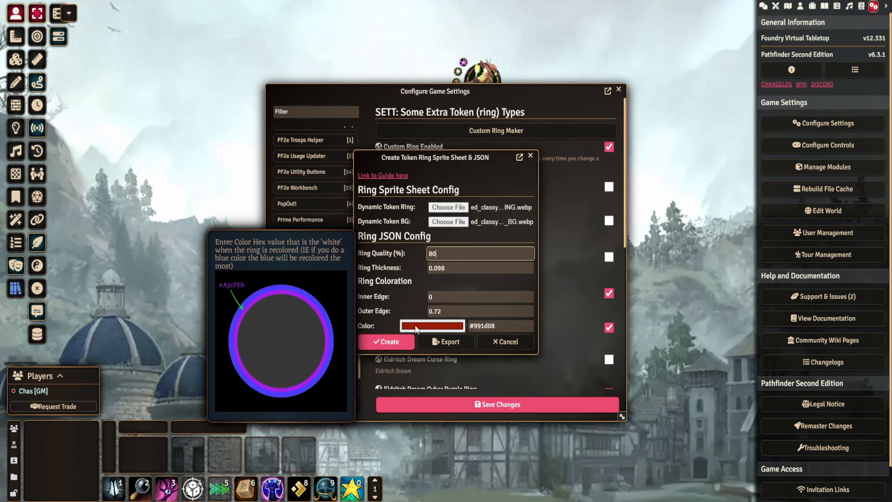
left_click(432, 326)
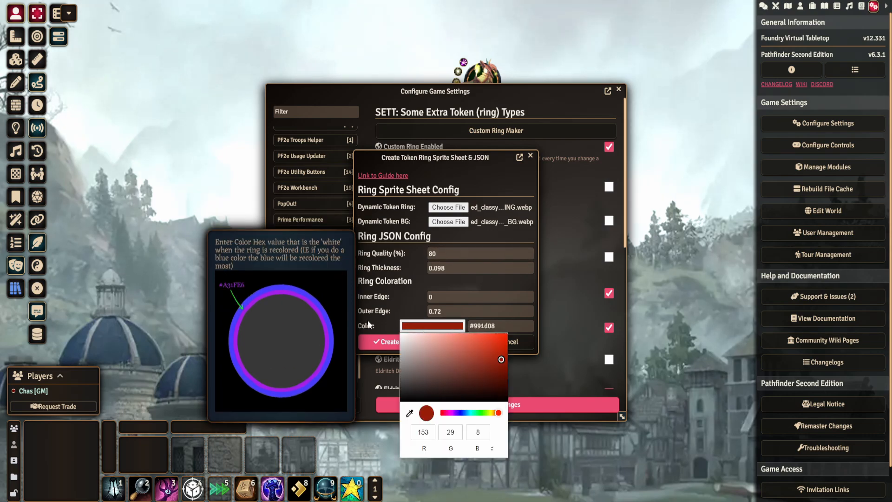
left_click(432, 326)
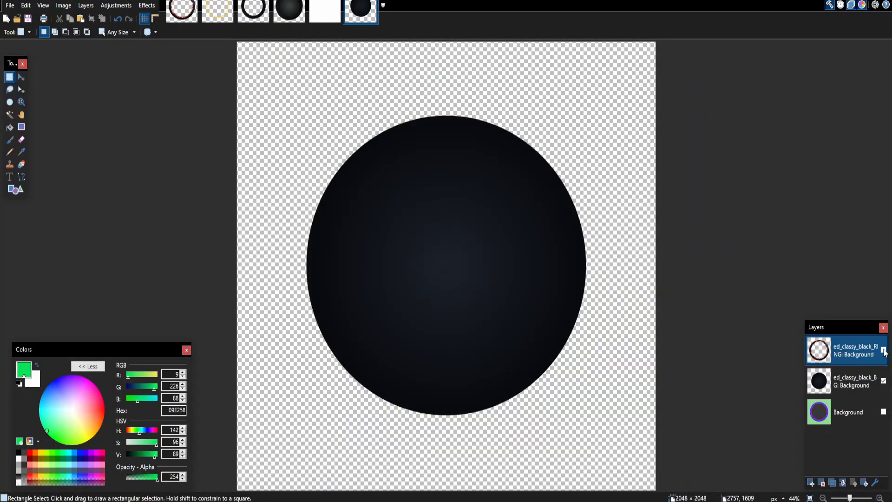
Make the ring layer visible again over the dark background disc
left_click(883, 351)
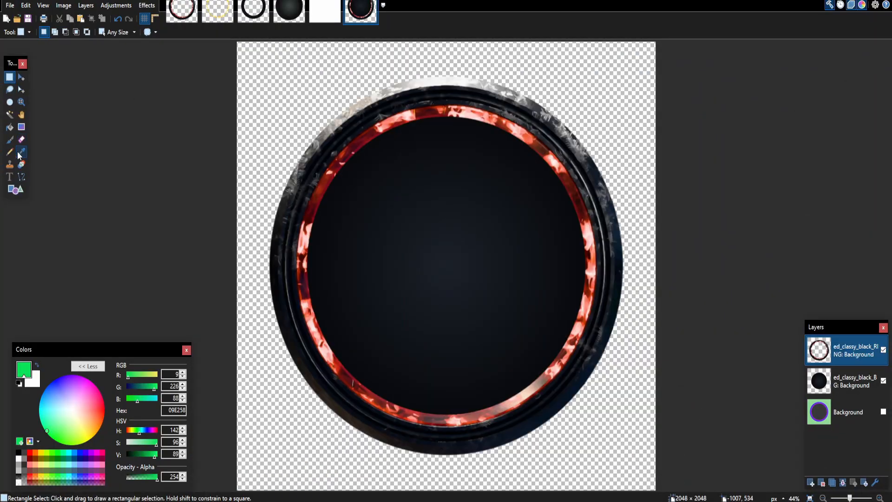
left_click(21, 152)
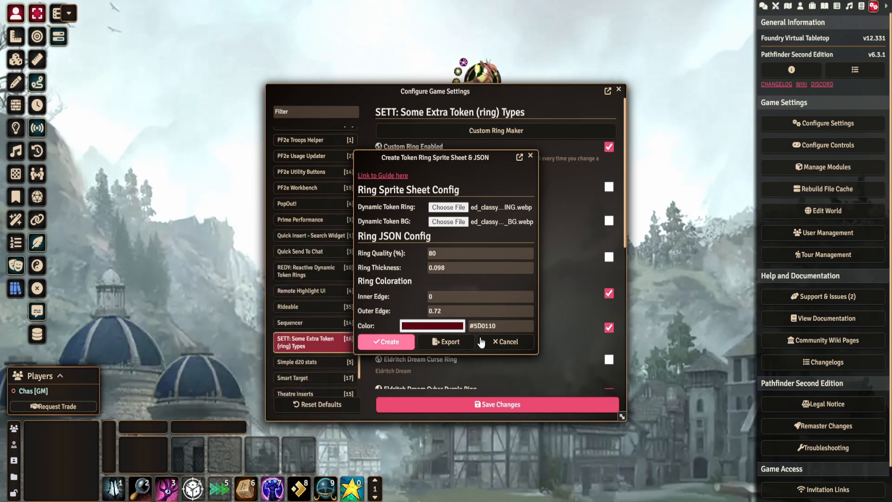
Create the #5D0110 custom ring files (custom-ring.json, custom-ring.webp) and confirm the reload
left_click(505, 342)
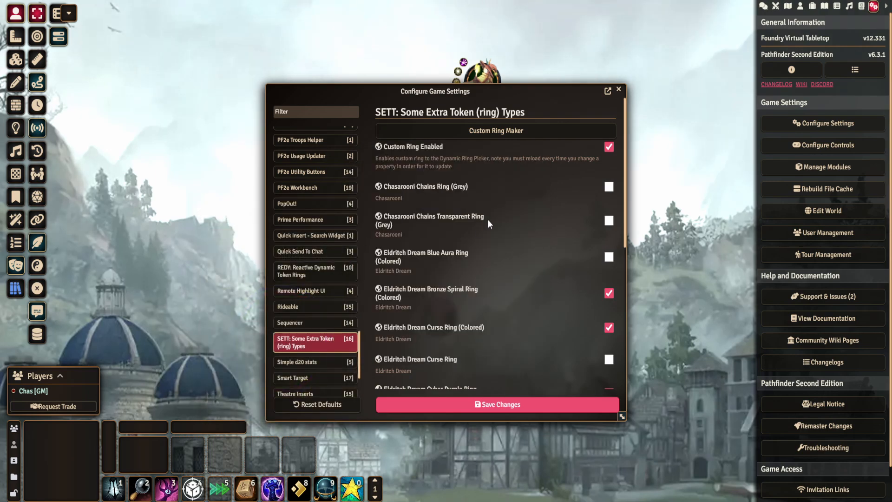
mouse_move(407, 88)
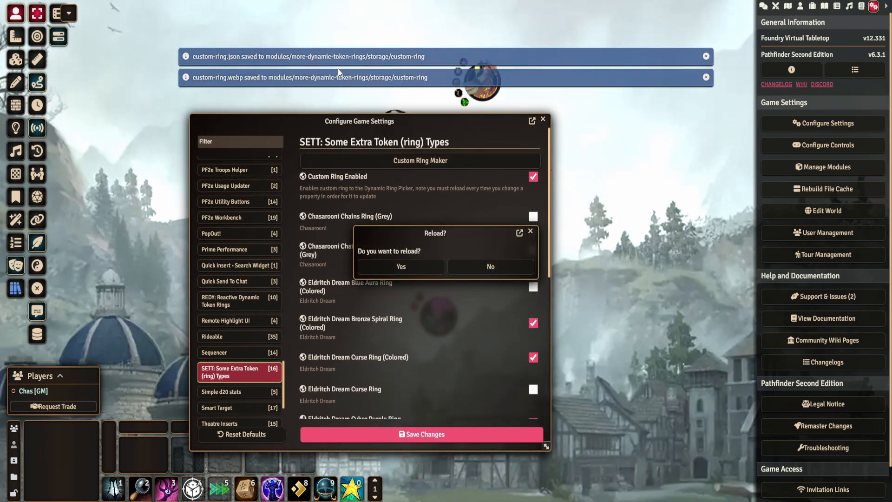
mouse_move(401, 266)
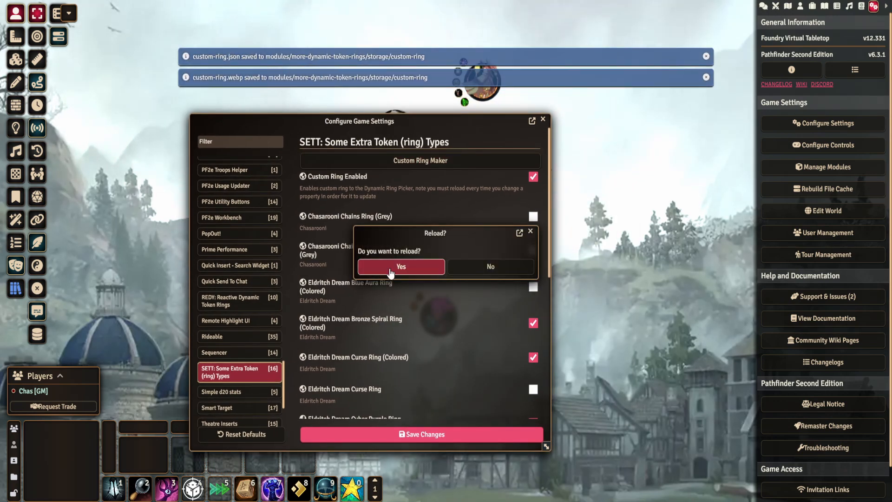
left_click(402, 267)
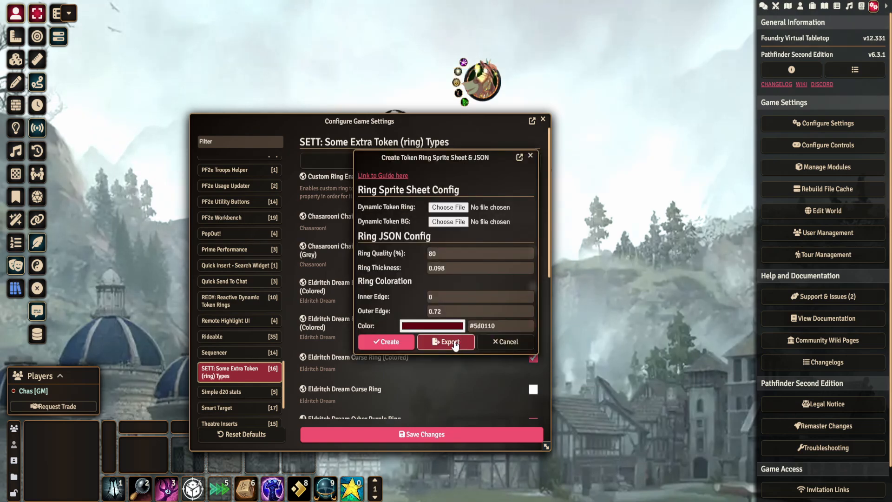
mouse_move(447, 346)
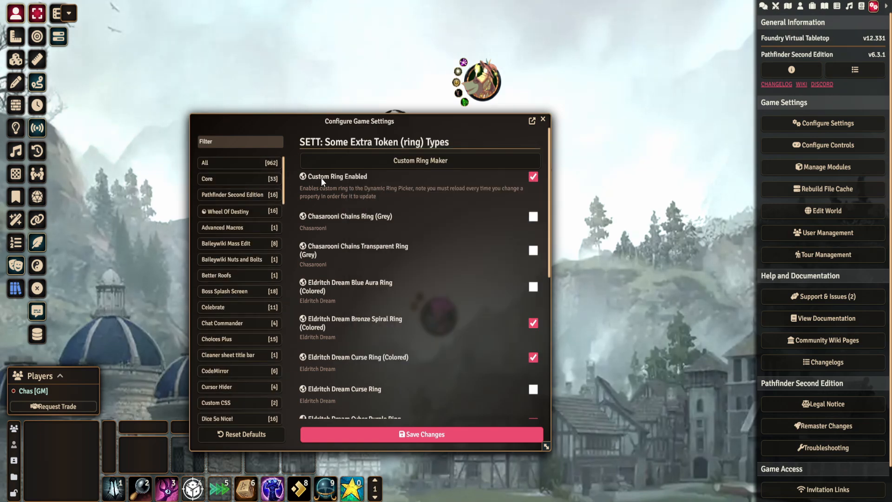
After the reload, get back into the Configure Settings window and scroll to the token ring options
left_click(542, 119)
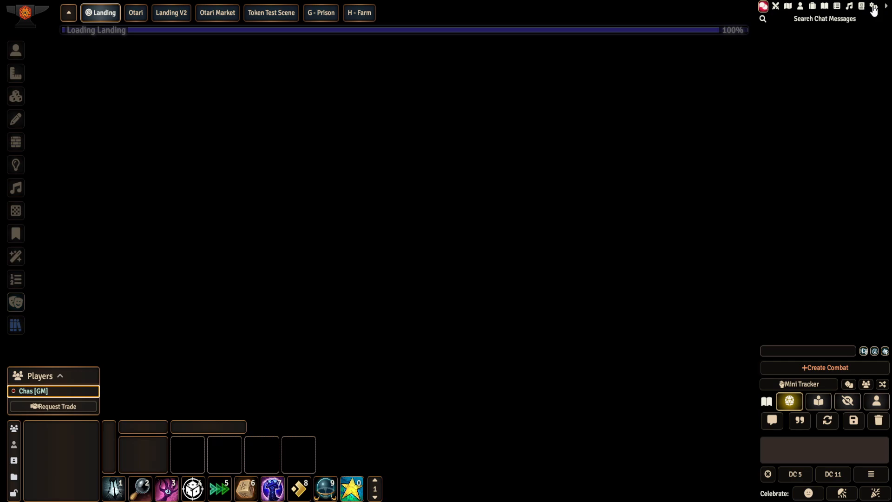
left_click(872, 5)
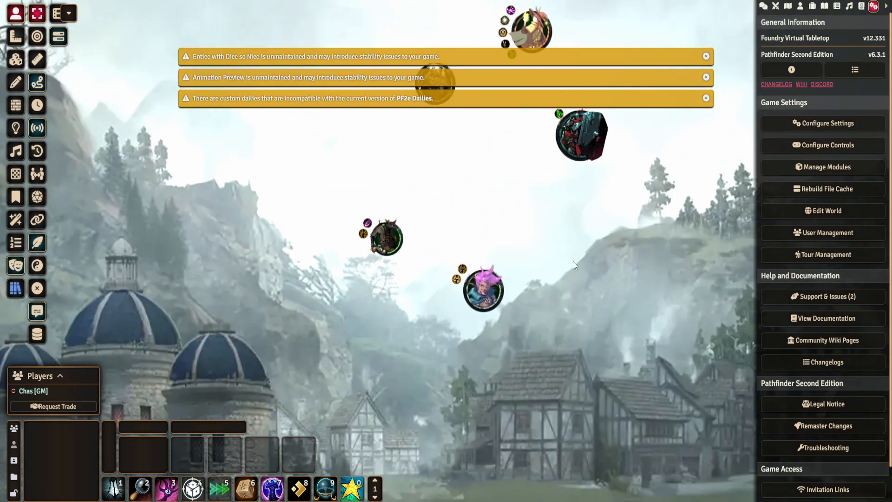
left_click(823, 123)
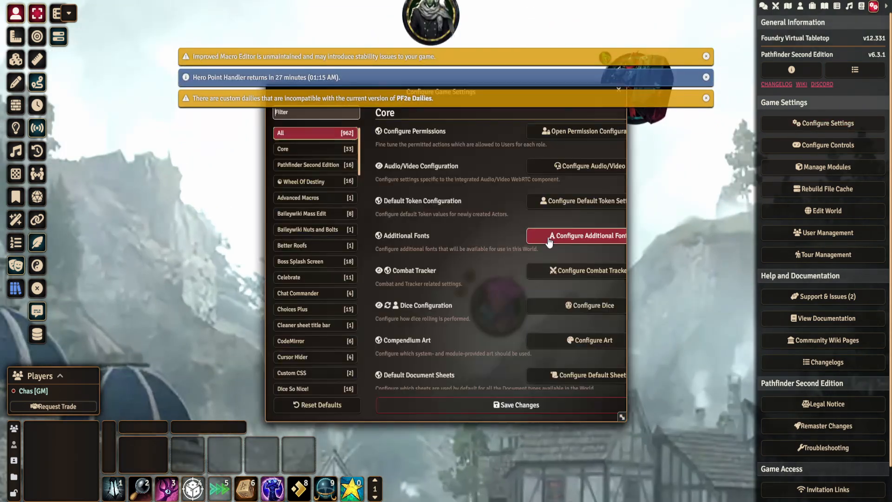
scroll("down", 3)
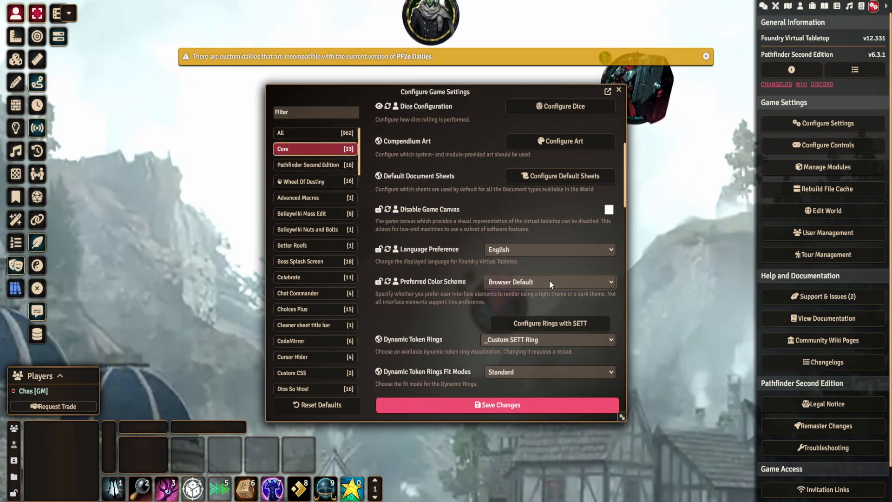
Set Dynamic Token Rings to _Custom SETT Ring and close settings to return to the scene
left_click(548, 240)
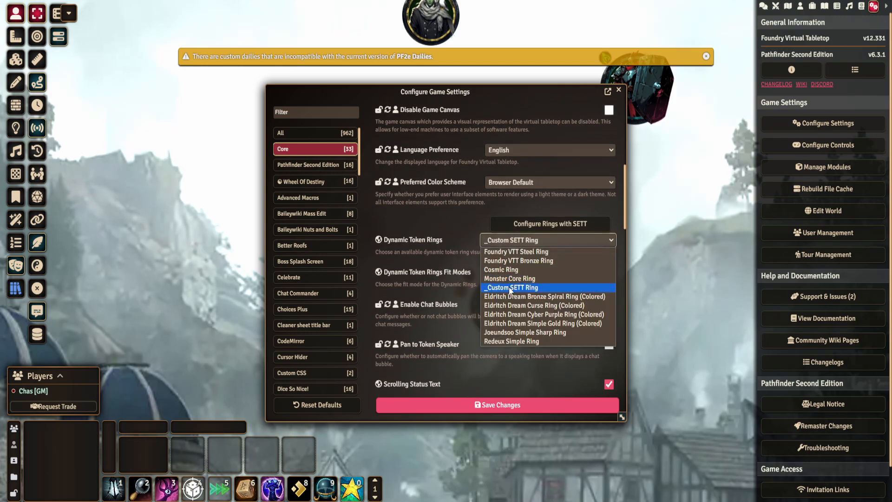
left_click(511, 287)
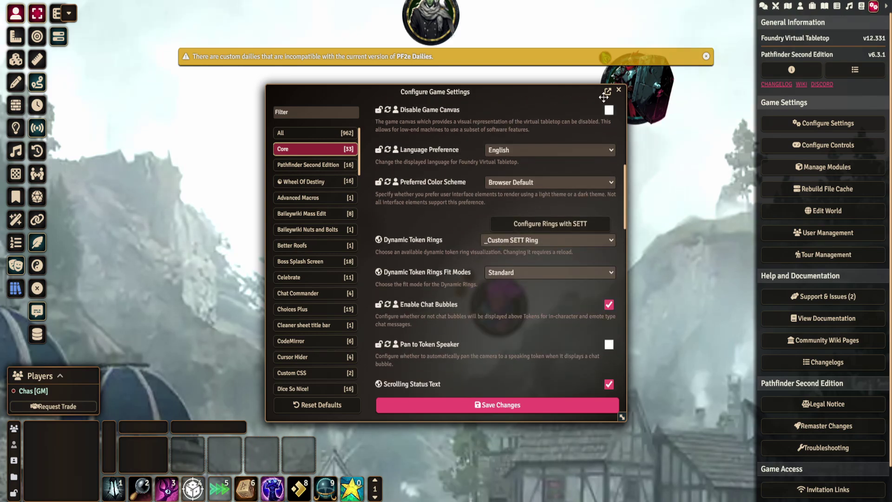
left_click(618, 90)
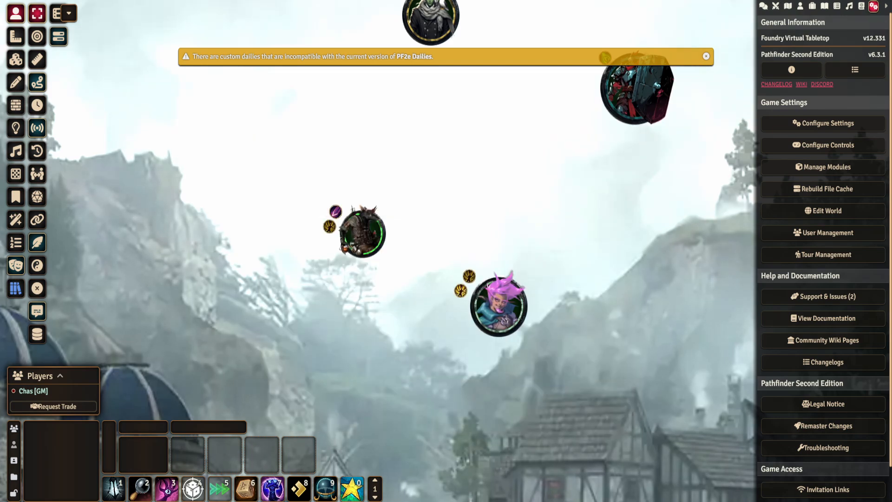